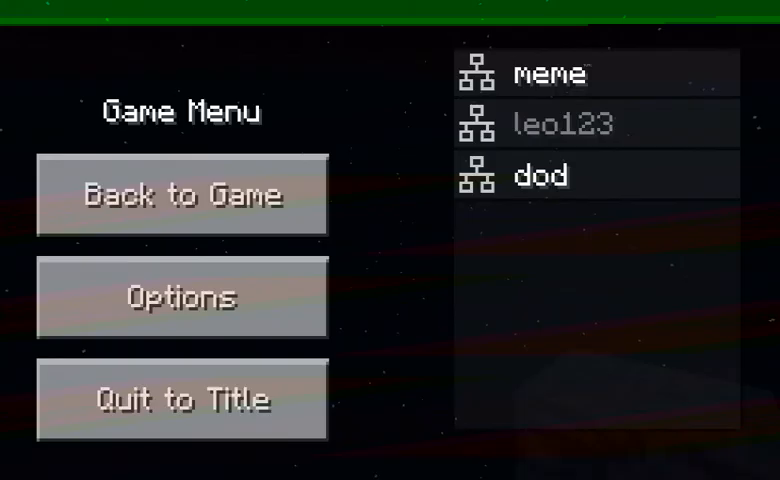
- Resume the night-time world to begin stacking stone and glass into the tower
{"action": "left_click", "coordinate": [182, 194]}
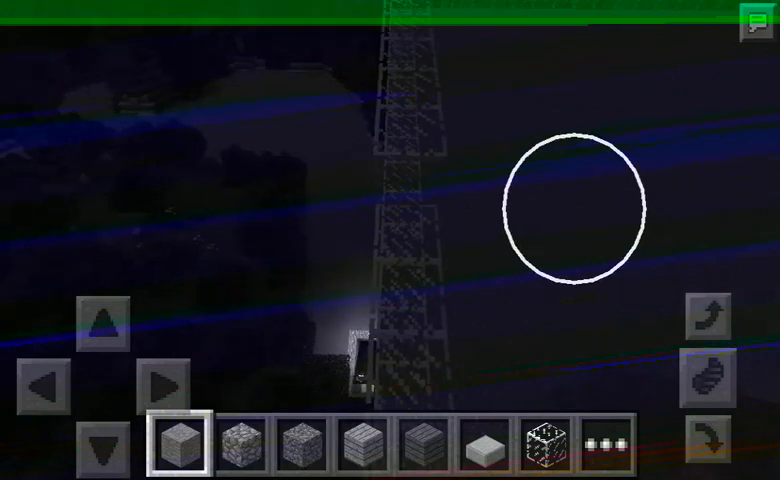
{"action": "left_click", "coordinate": [543, 448]}
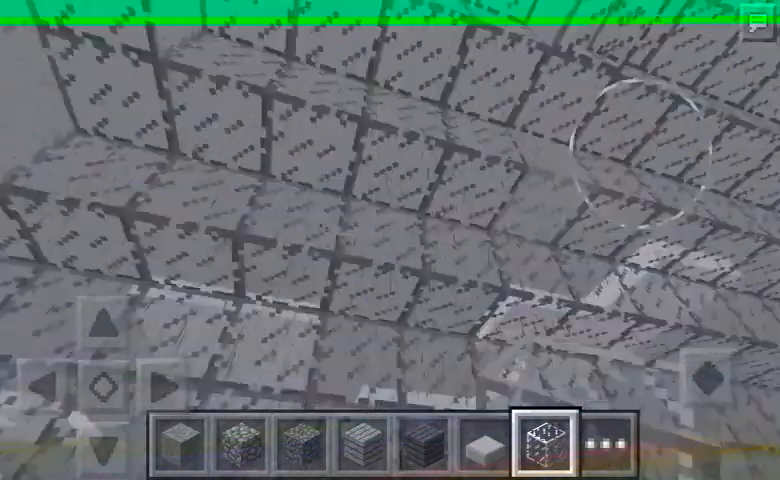
- Sweep across the tower top to lay stone blocks along the ceiling
{"action": "left_click_drag", "start_coordinate": [400, 150], "coordinate": [400, 350]}
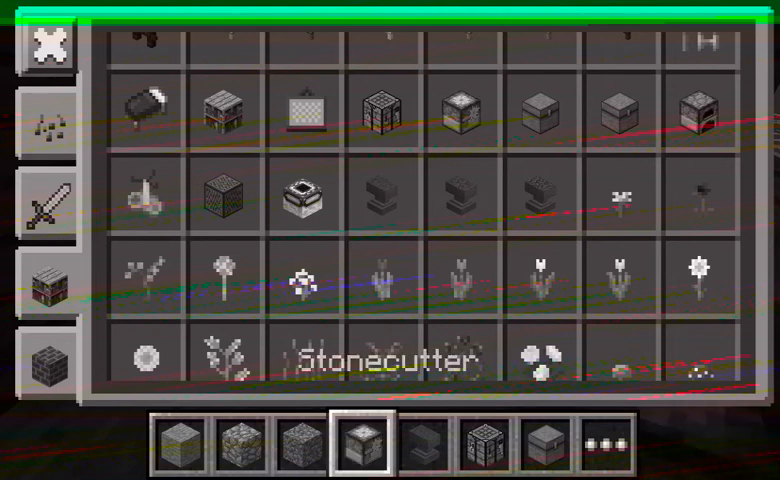
- Add the dark white-core block to the hotbar, then select the furnace and chest slots
{"action": "left_click", "coordinate": [240, 443]}
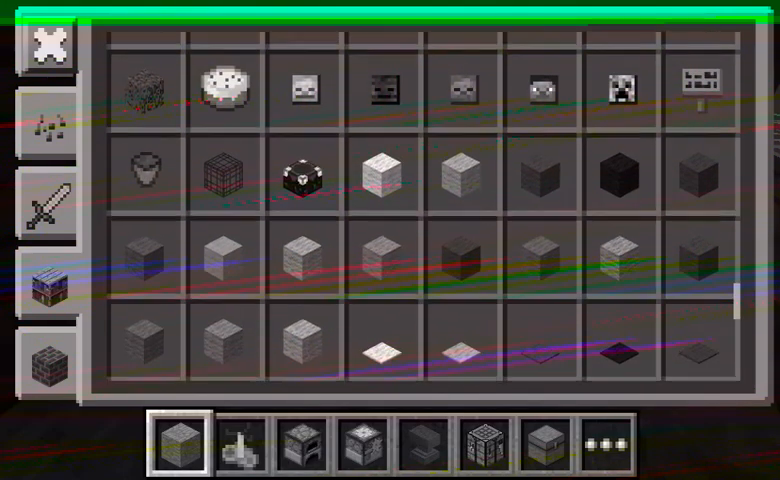
{"action": "left_click", "coordinate": [44, 44]}
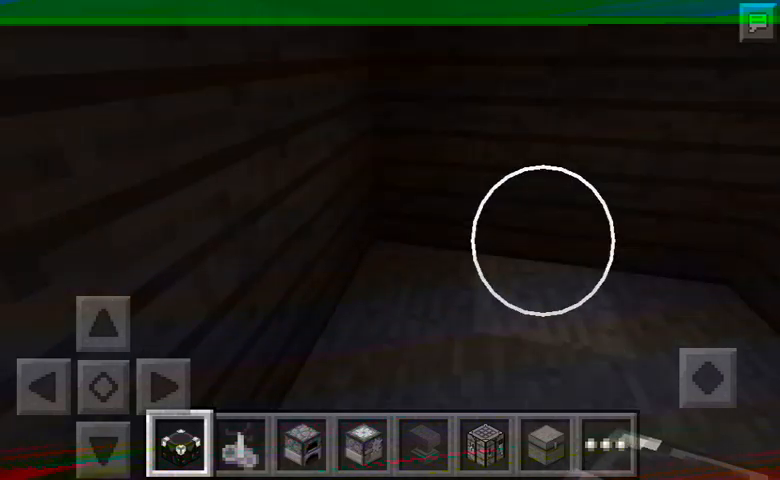
{"action": "left_click", "coordinate": [240, 448]}
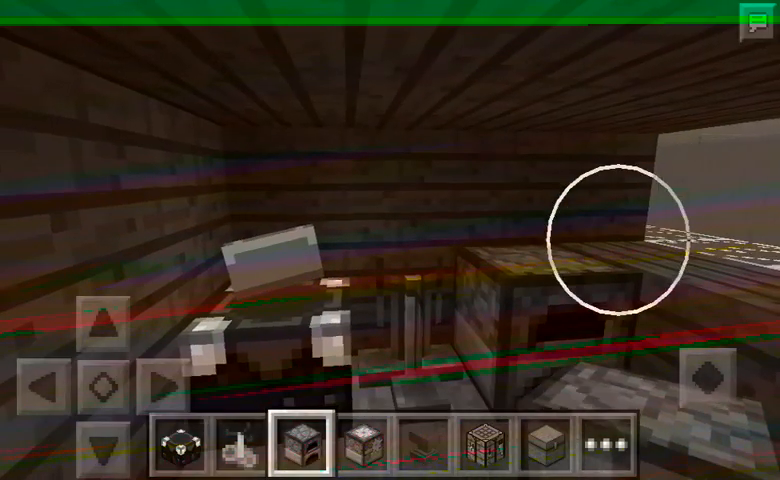
{"action": "left_click", "coordinate": [541, 447]}
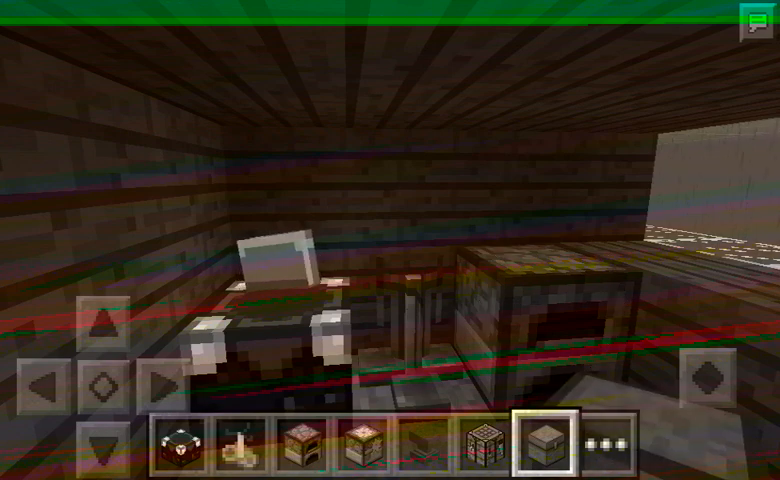